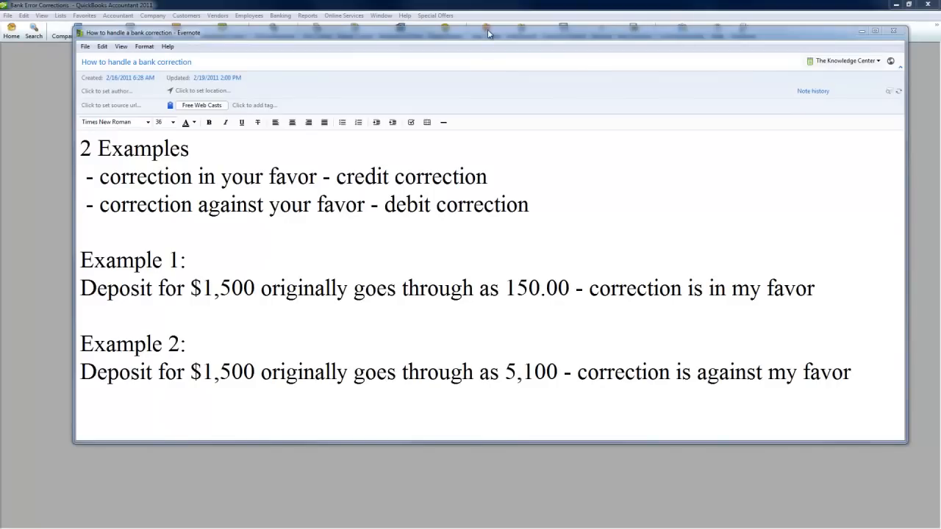
{"action": "mouse_move", "coordinate": [488, 37]}
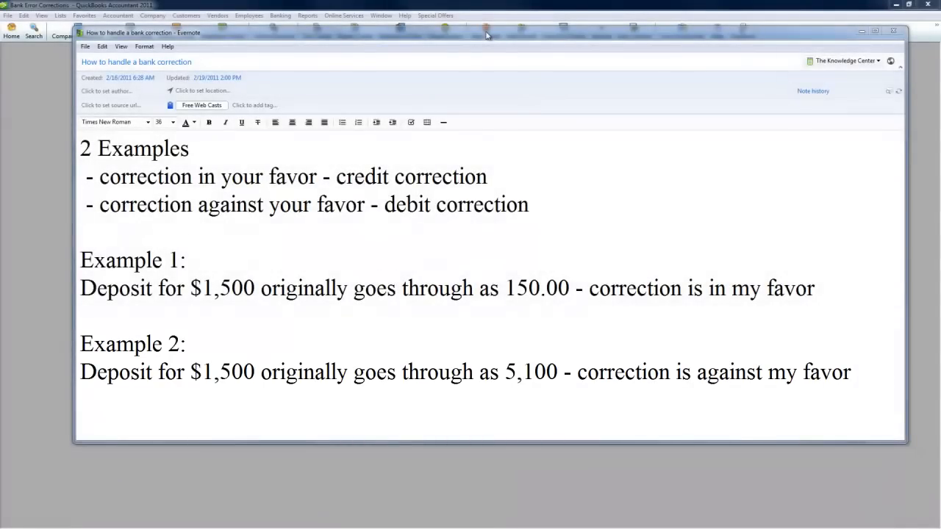
Step: Leave the Evernote bank-correction notes and bring QuickBooks back to the front
{"action": "left_click", "coordinate": [203, 16]}
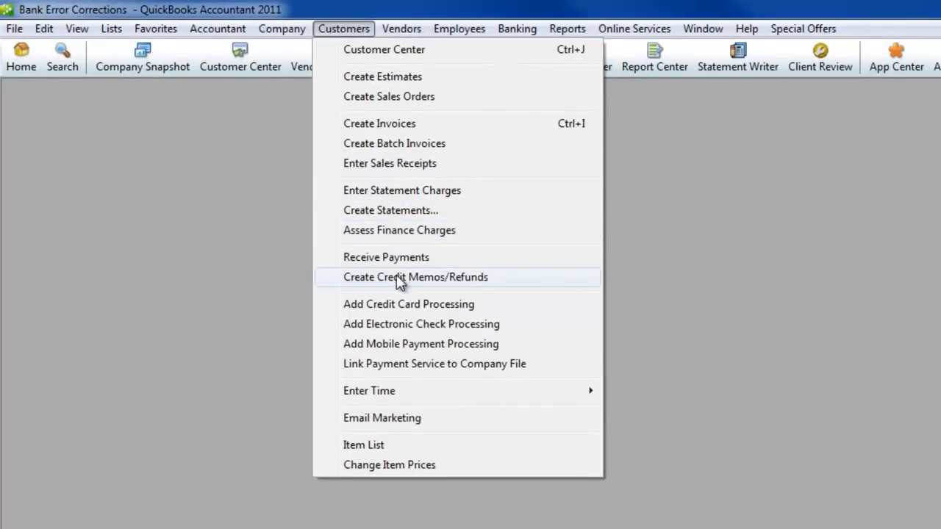
Step: Receive a 1,500.00 payment from Always Right, Inc
{"action": "left_click", "coordinate": [415, 276]}
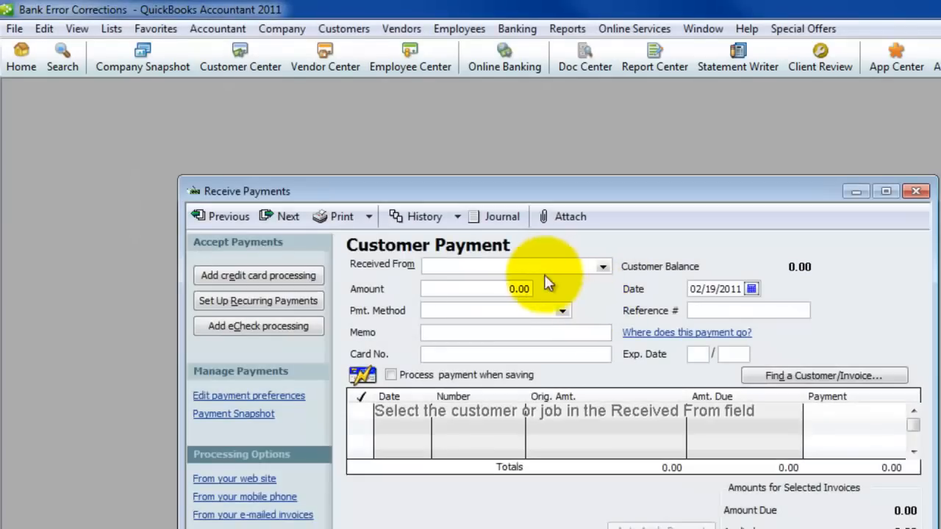
{"action": "left_click", "coordinate": [603, 266]}
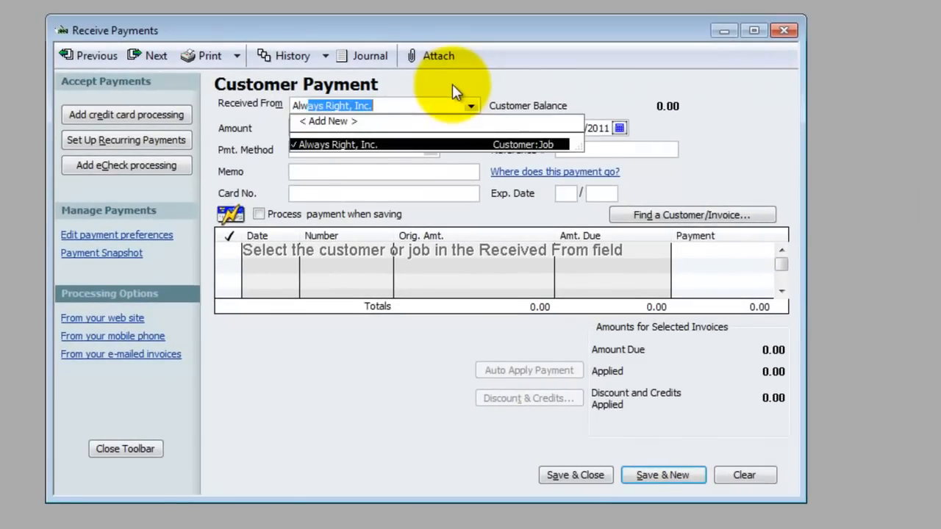
{"action": "left_click", "coordinate": [335, 144]}
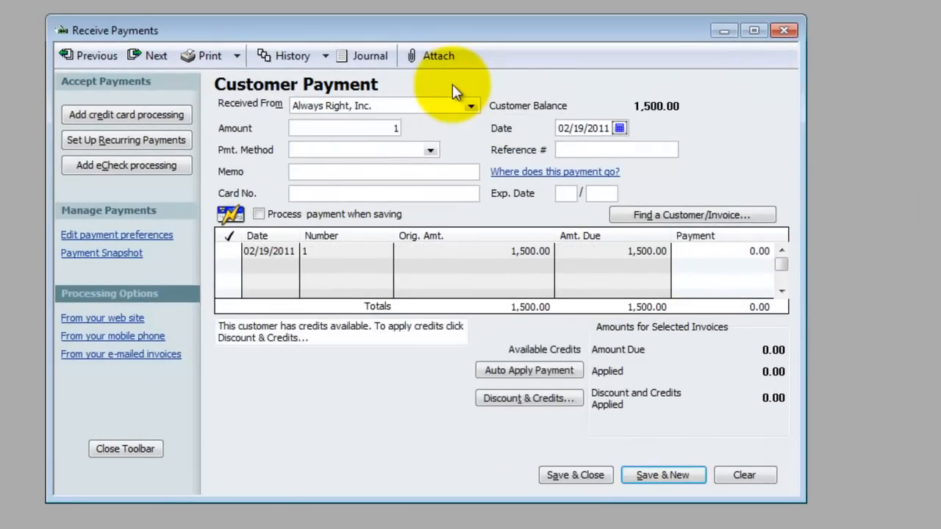
{"action": "type", "text": "50000"}
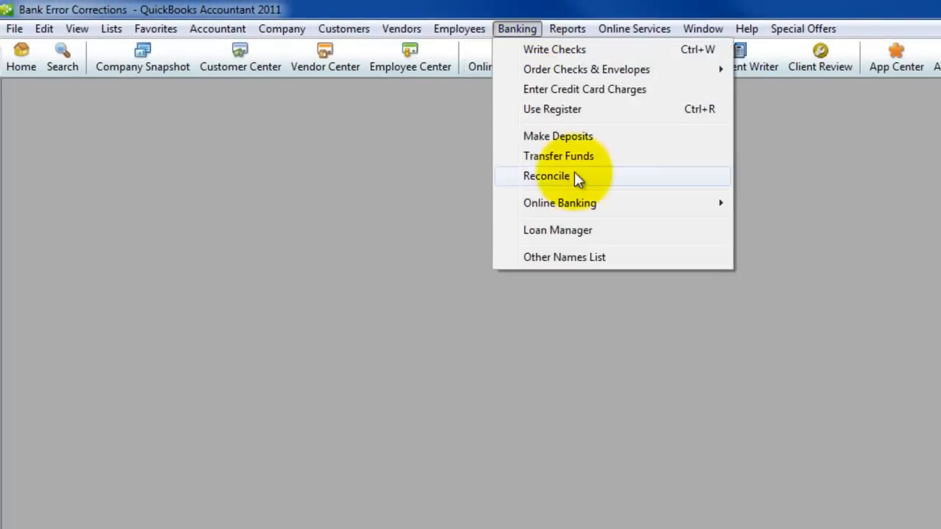
Step: Deposit the 1,500.00 payment into the bank account and save it
{"action": "left_click", "coordinate": [557, 135]}
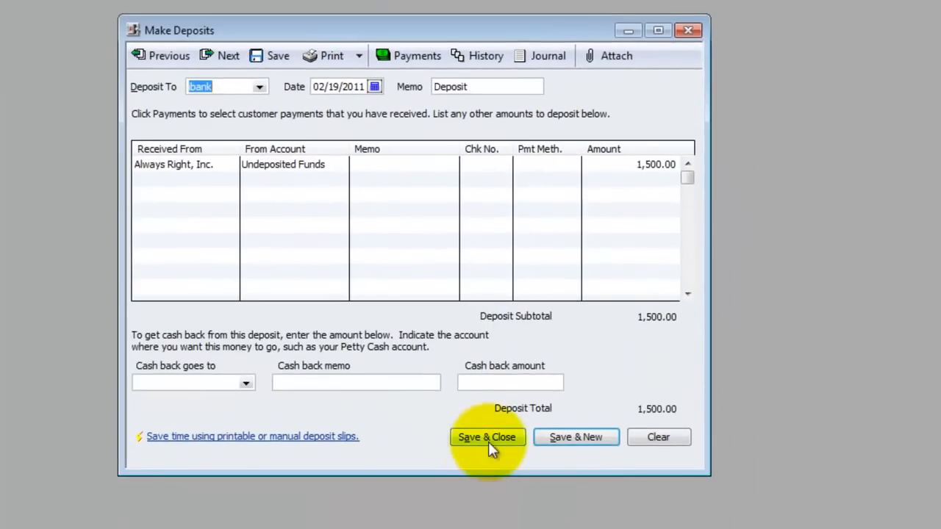
{"action": "left_click", "coordinate": [488, 437]}
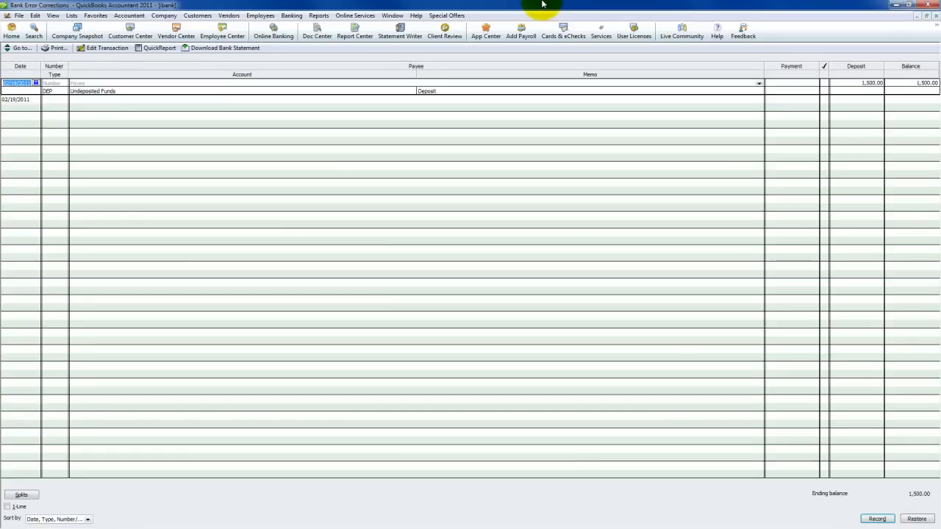
{"action": "mouse_move", "coordinate": [591, 23]}
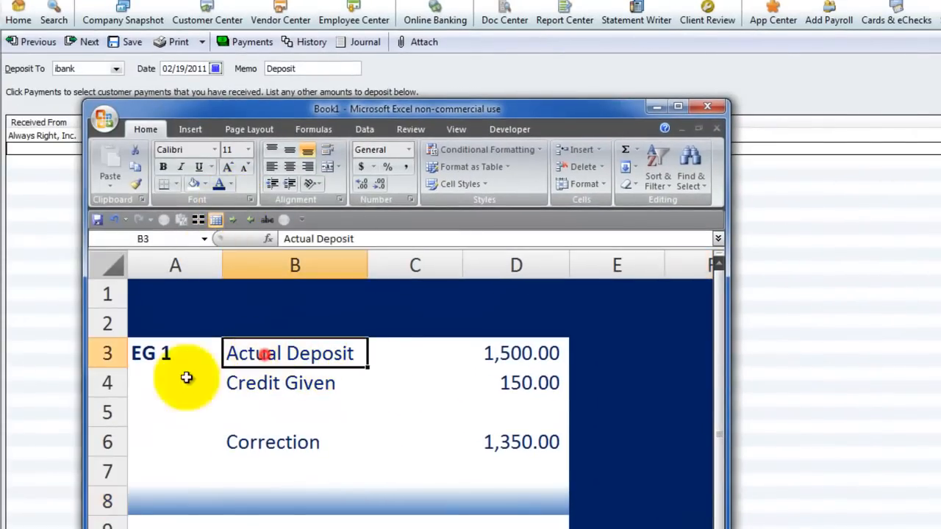
{"action": "left_click", "coordinate": [173, 382]}
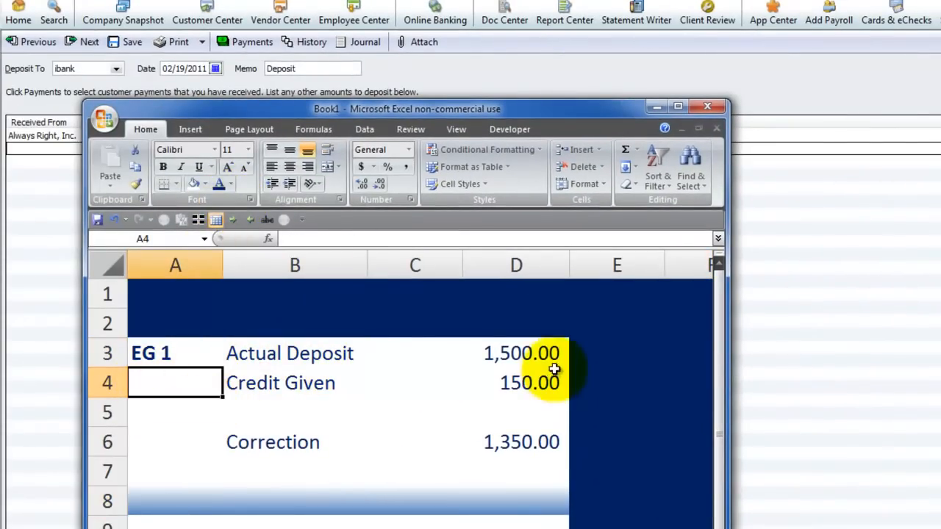
{"action": "left_click", "coordinate": [514, 353]}
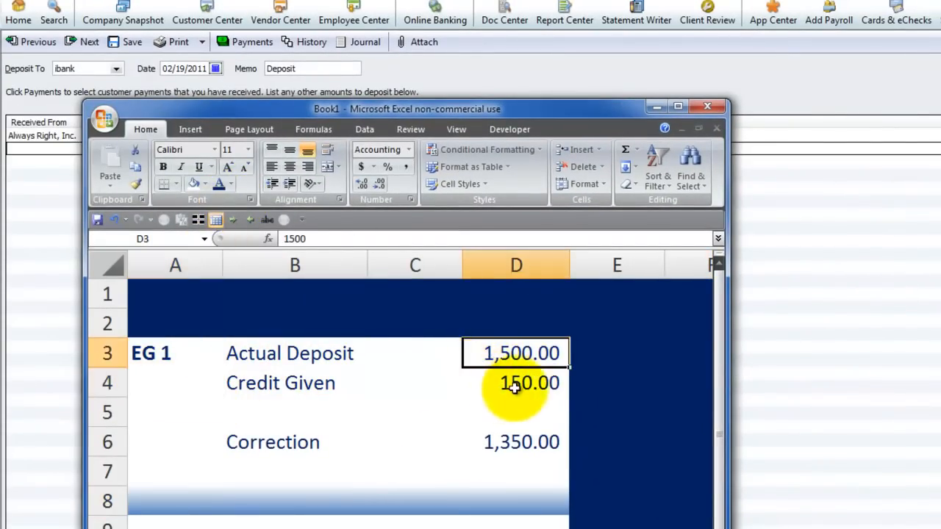
{"action": "left_click", "coordinate": [514, 382]}
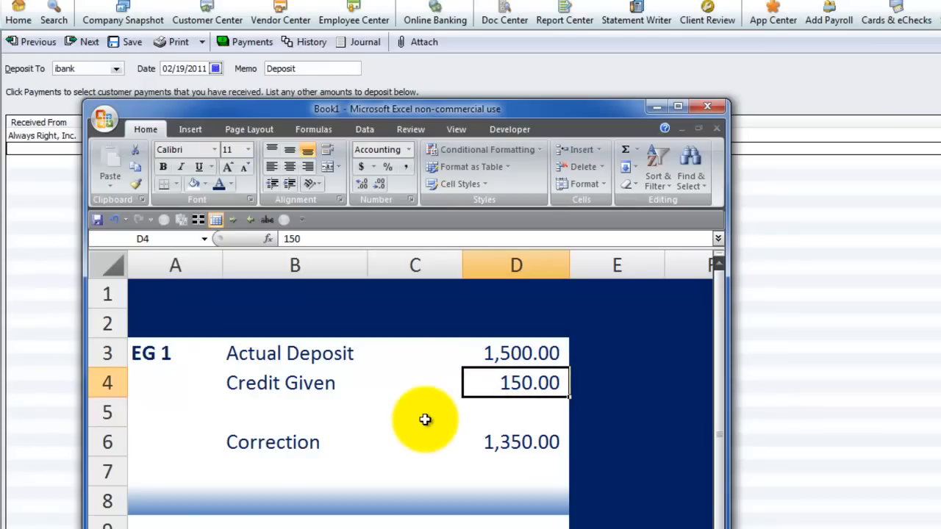
{"action": "left_click", "coordinate": [514, 442]}
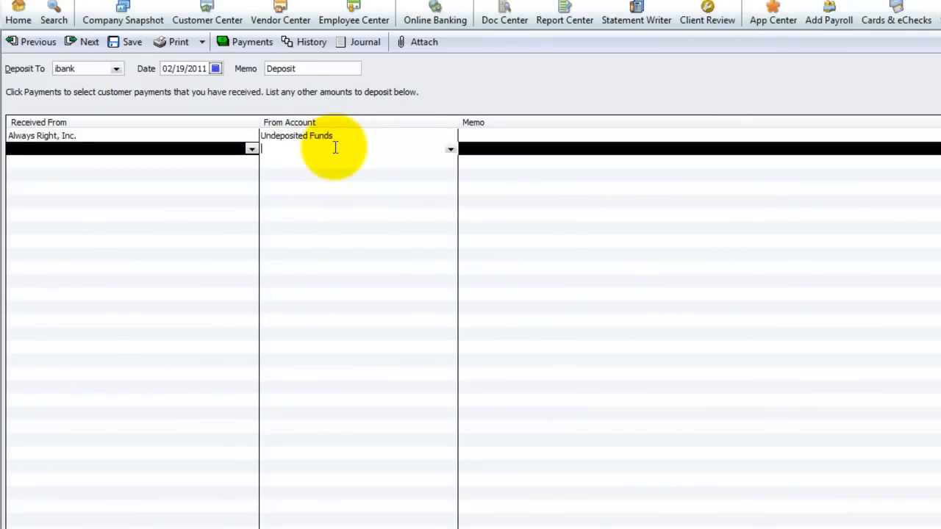
{"action": "mouse_move", "coordinate": [369, 140]}
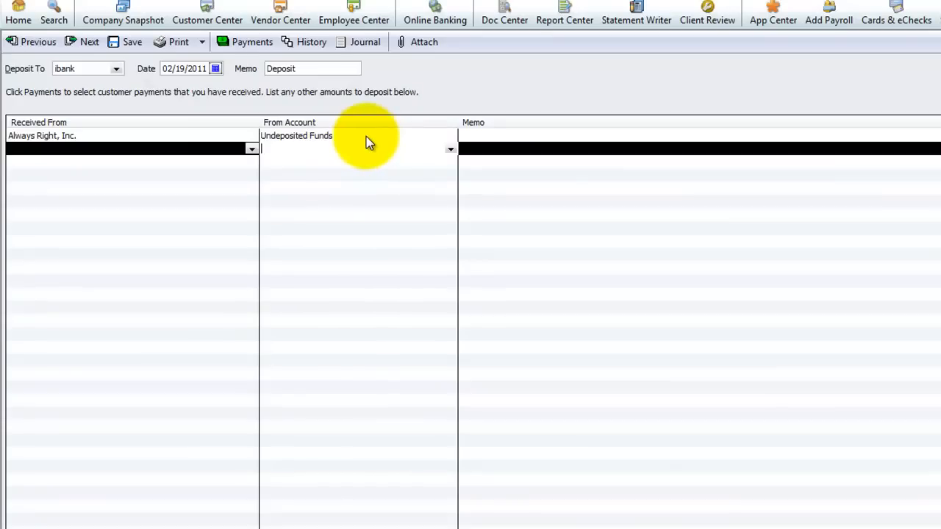
Step: Add a -1,350.00 line to a new Clearing account so the deposit saves as 150.00
{"action": "left_click", "coordinate": [450, 148]}
{"action": "type", "text": "Clearing"}
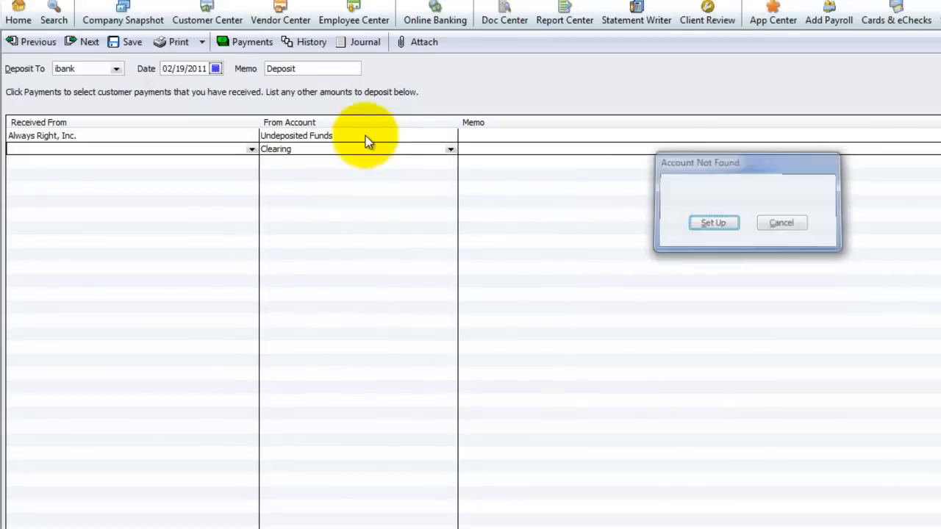
{"action": "left_click", "coordinate": [715, 223]}
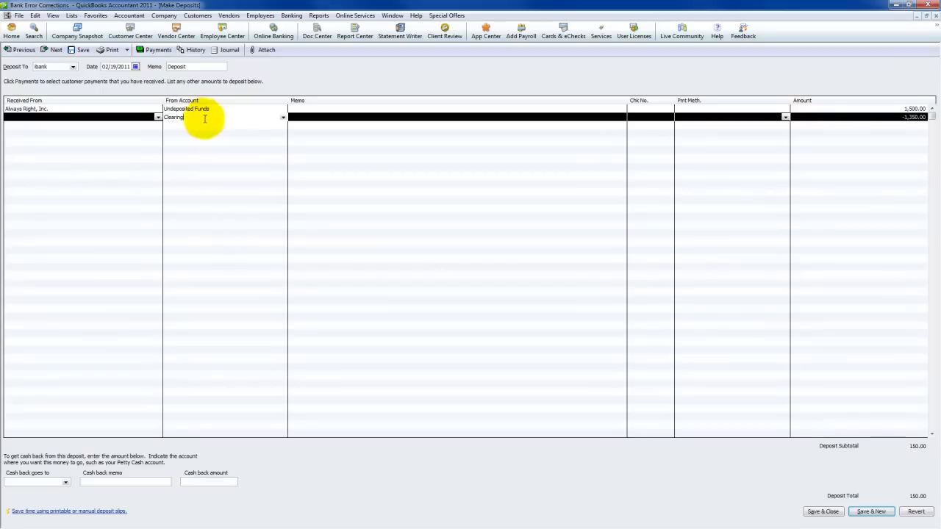
{"action": "left_click", "coordinate": [823, 511]}
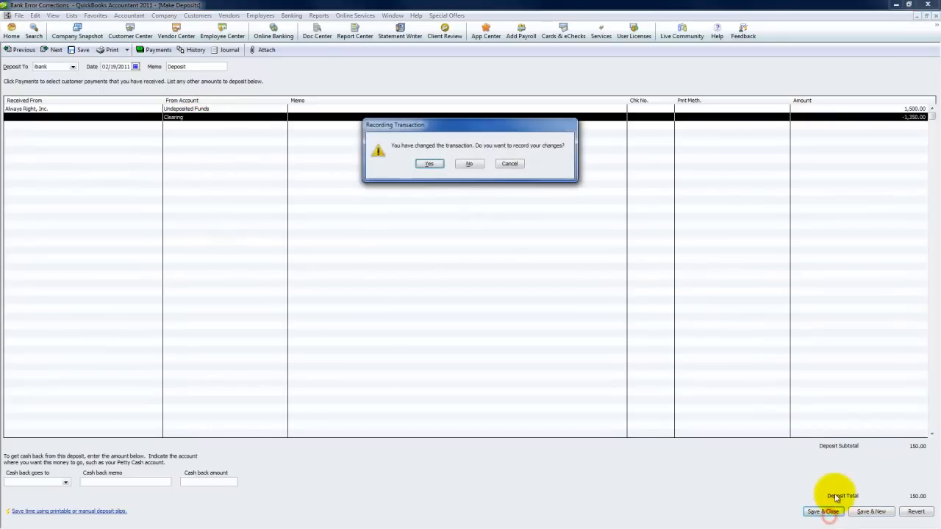
{"action": "left_click", "coordinate": [429, 163]}
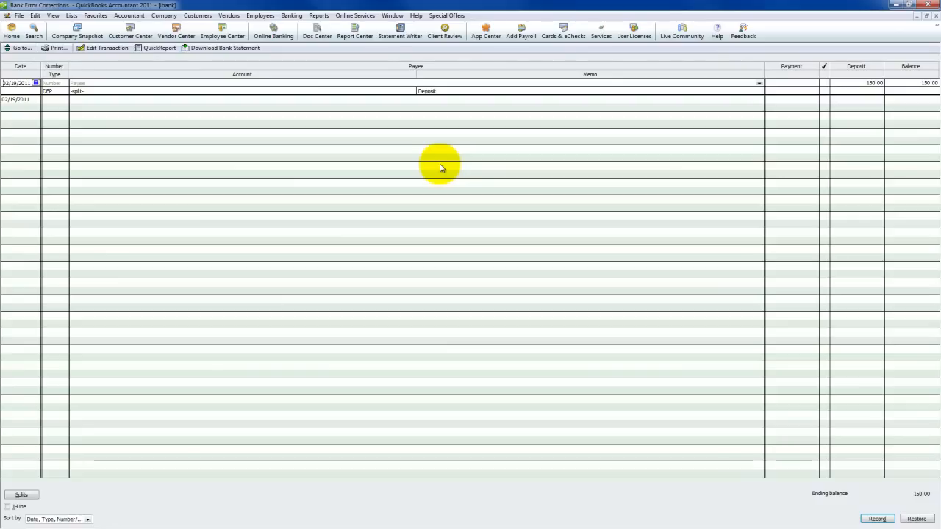
{"action": "mouse_move", "coordinate": [313, 21]}
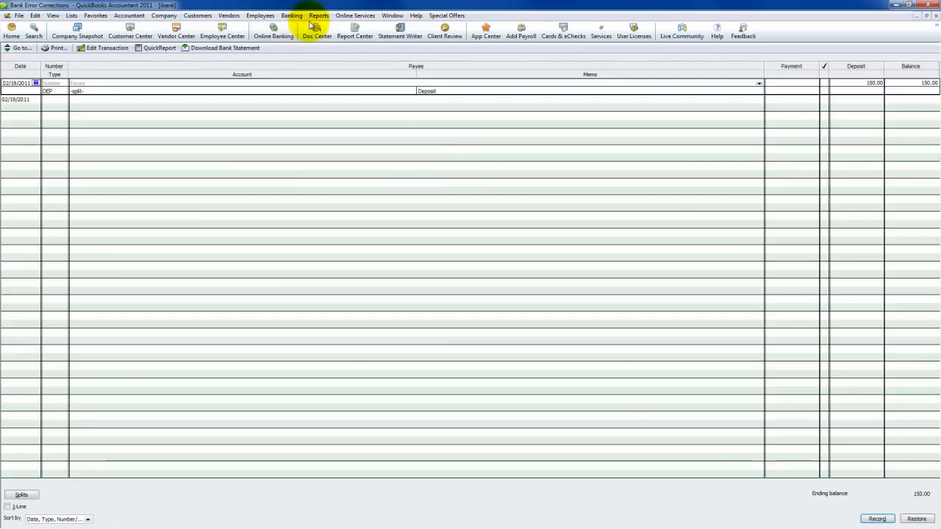
Step: Record a 1,350.00 deposit from the Clearing account, restoring the 1,500.00 balance
{"action": "left_click", "coordinate": [291, 14]}
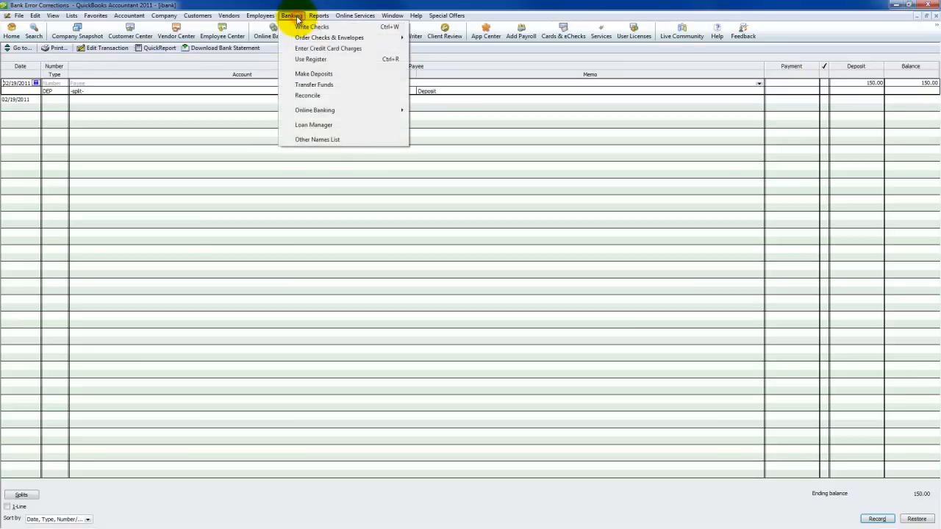
{"action": "mouse_move", "coordinate": [344, 76]}
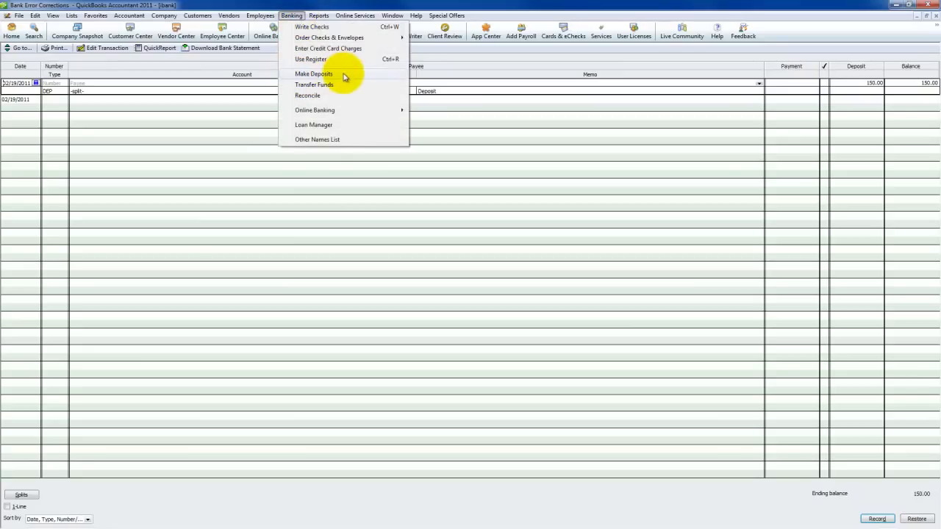
{"action": "left_click", "coordinate": [314, 73]}
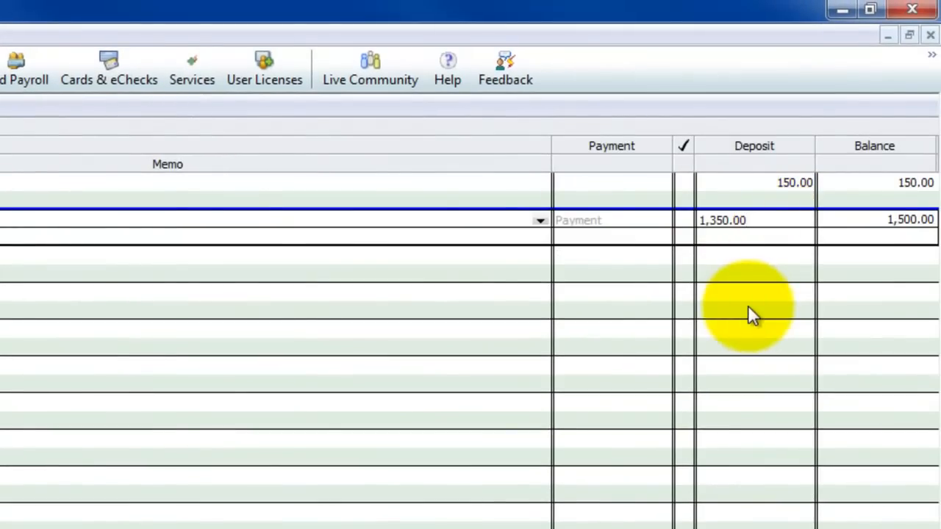
{"action": "left_click", "coordinate": [753, 220]}
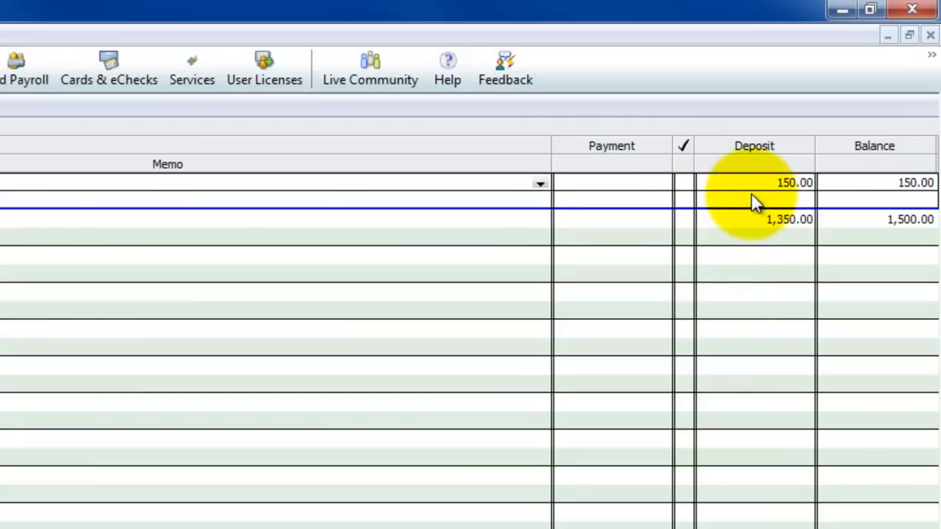
{"action": "mouse_move", "coordinate": [744, 209]}
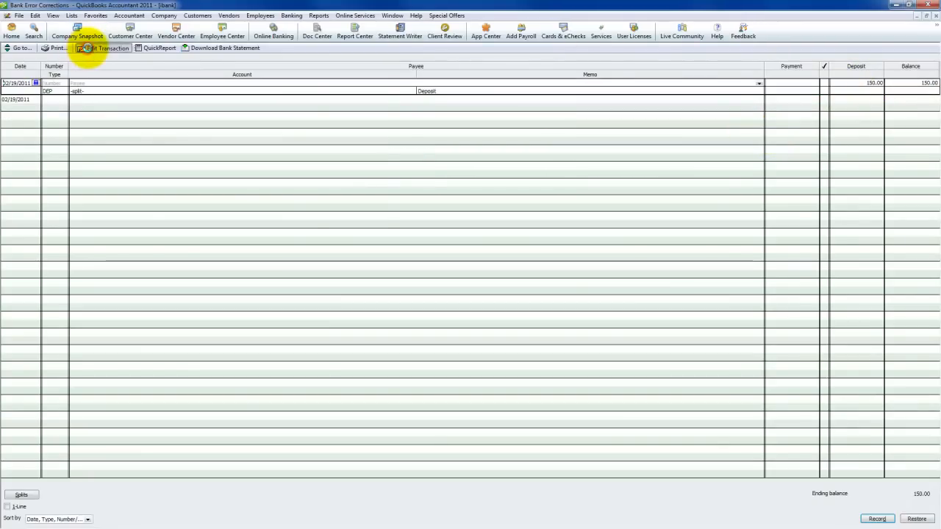
Step: Reopen the 150.00 deposit and select its Clearing account line
{"action": "left_click", "coordinate": [106, 50]}
{"action": "type", "text": "Cle"}
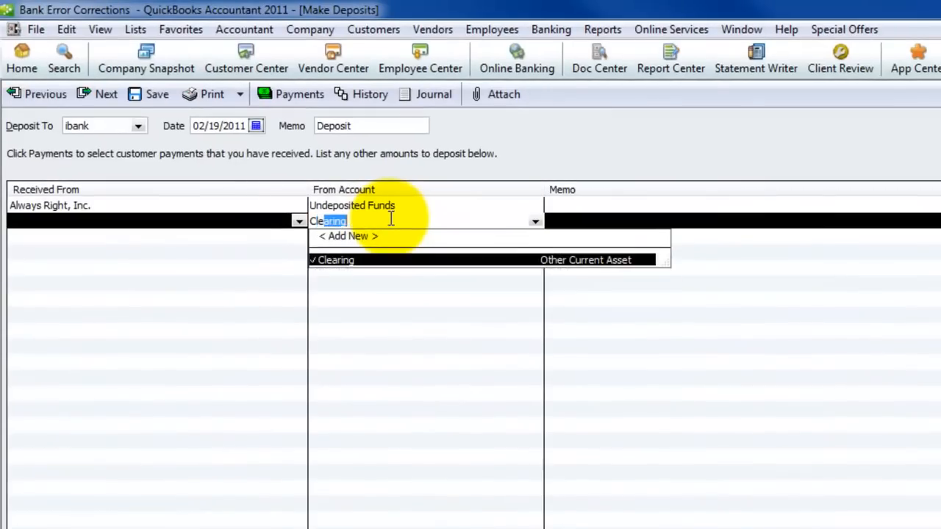
{"action": "left_click", "coordinate": [336, 258]}
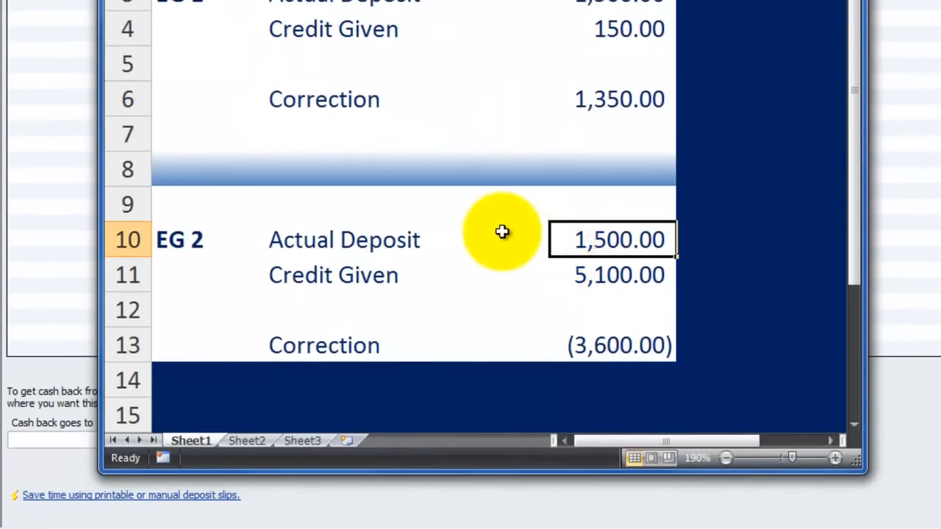
{"action": "left_click", "coordinate": [585, 274]}
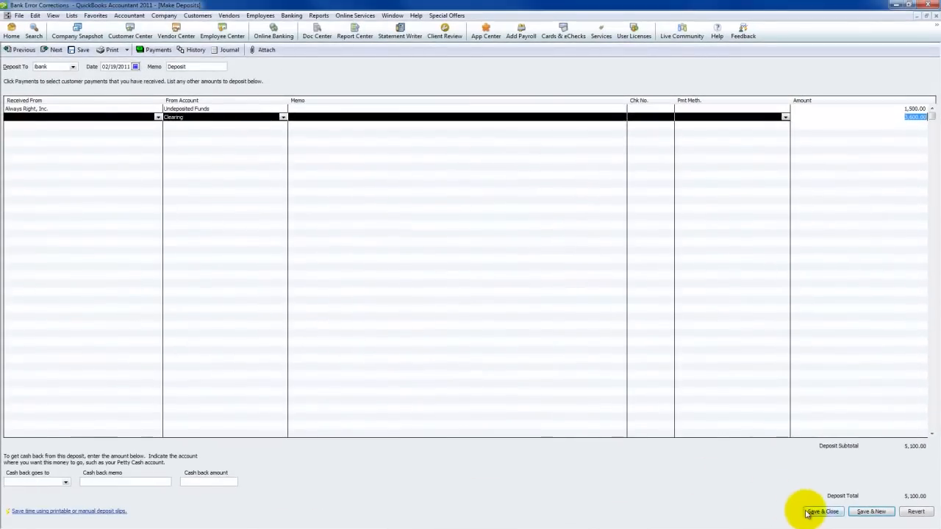
Step: Save the 5,100.00 deposit, then enter a 3,600.00 EFT payment to Clearing
{"action": "left_click", "coordinate": [821, 511]}
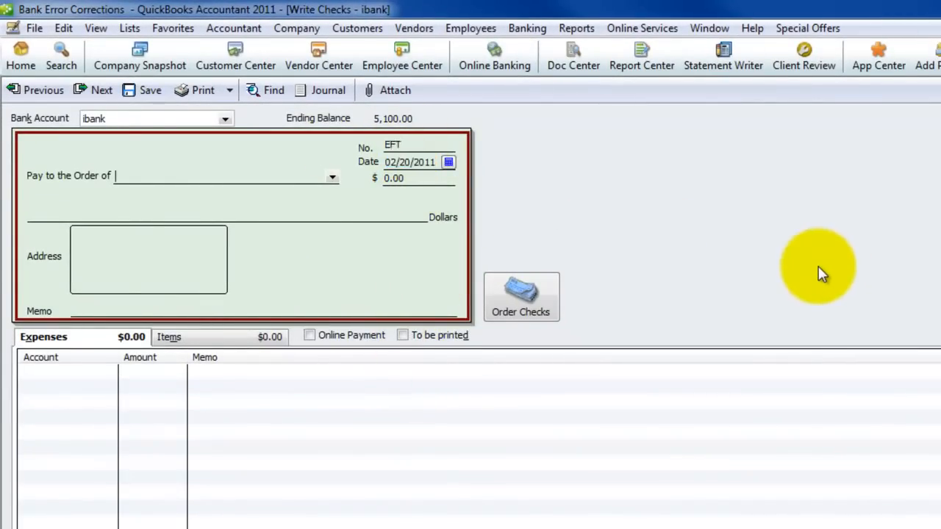
{"action": "type", "text": "3600.00"}
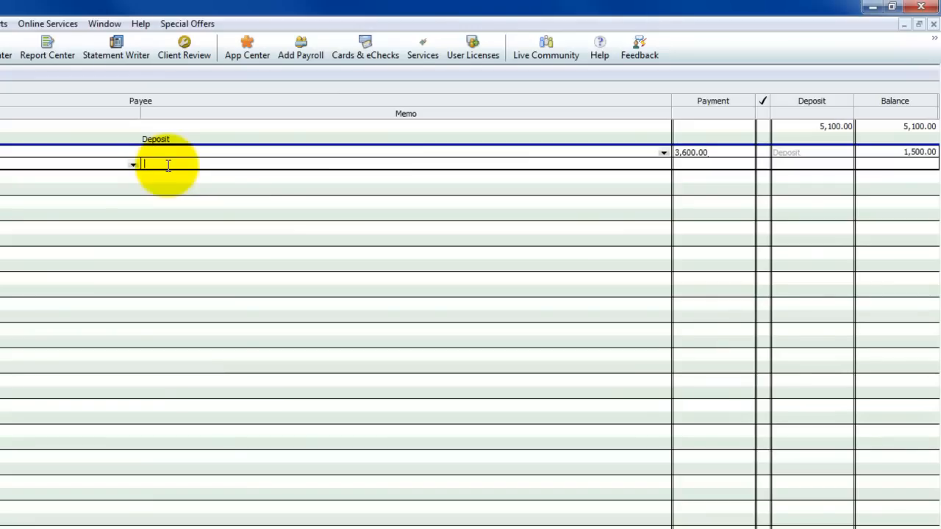
{"action": "left_click", "coordinate": [723, 153]}
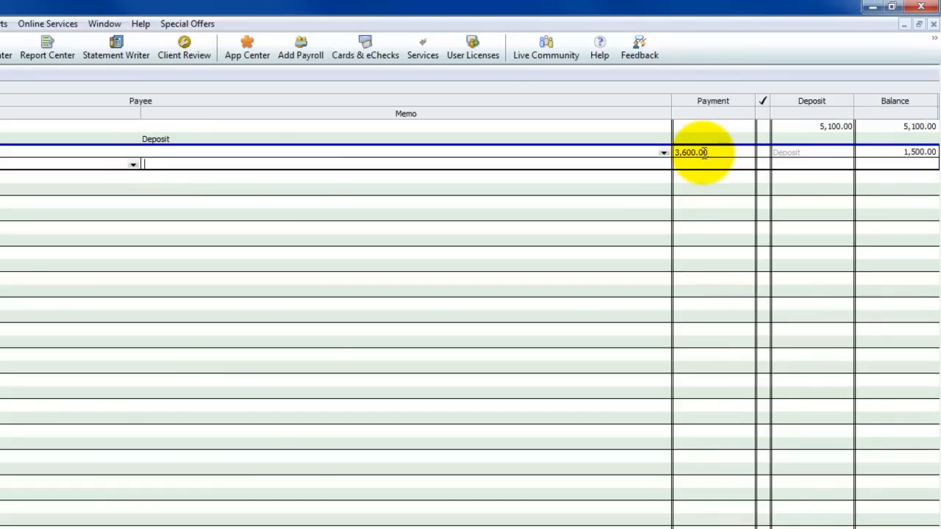
{"action": "mouse_move", "coordinate": [706, 150]}
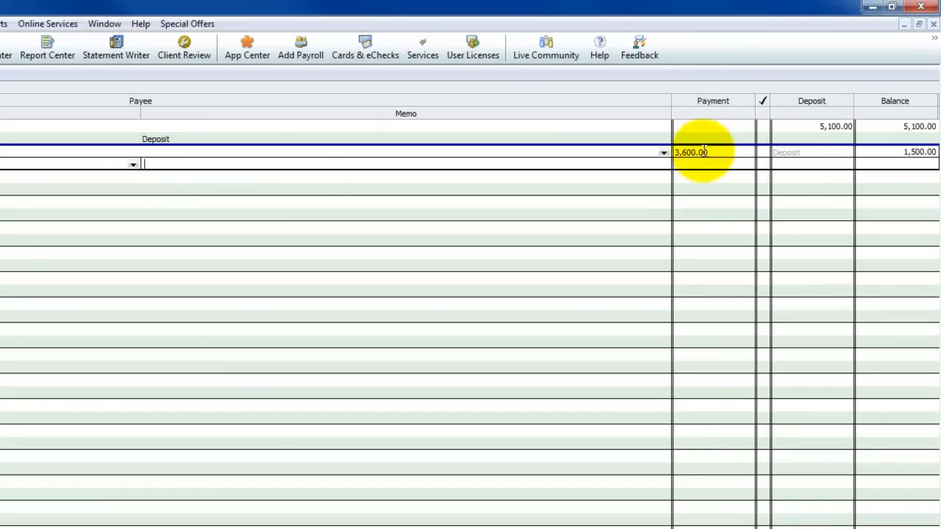